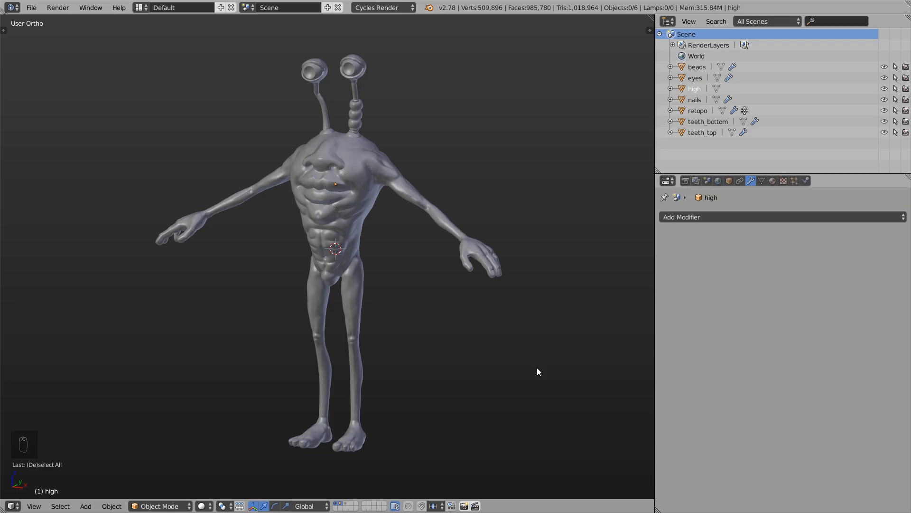
pyautogui.moveTo(389, 226)
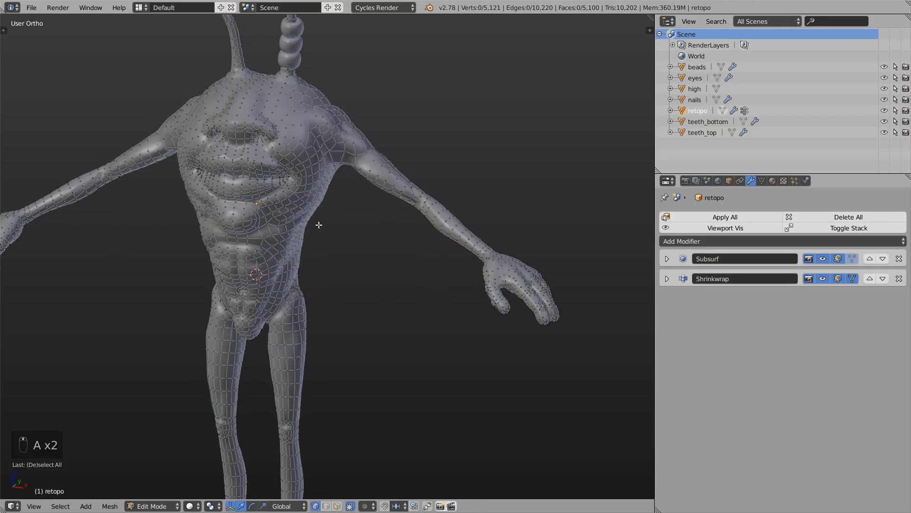
# - Add a new plane, enter Edit Mode and turn on snapping to the model's faces
pyautogui.press('a')
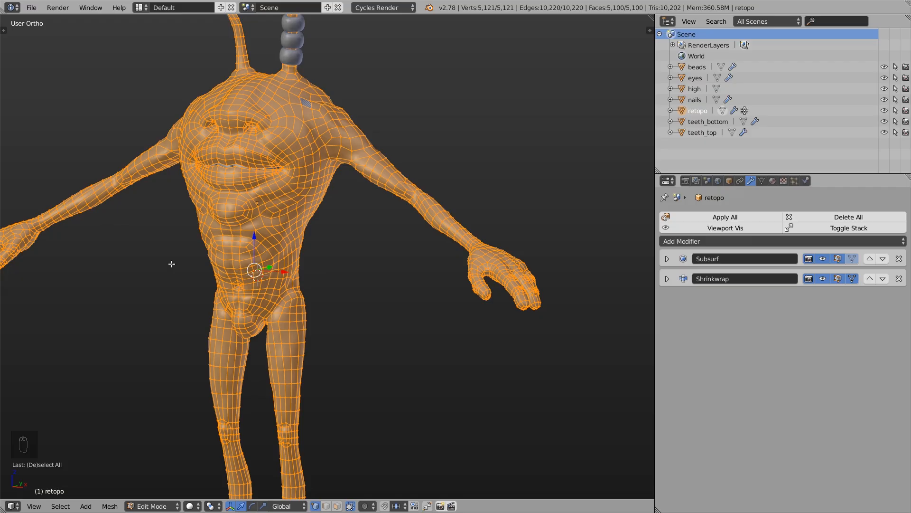
pyautogui.press('Tab')
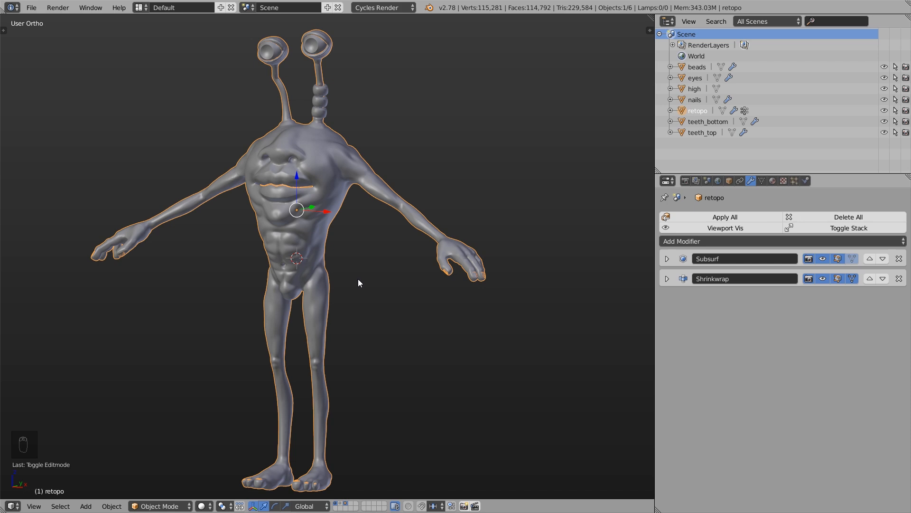
pyautogui.moveTo(411, 429)
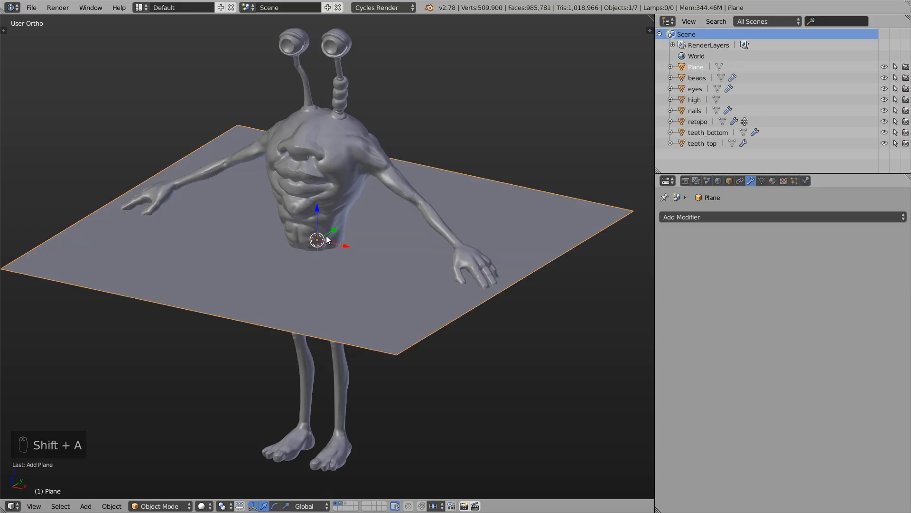
pyautogui.press('Tab')
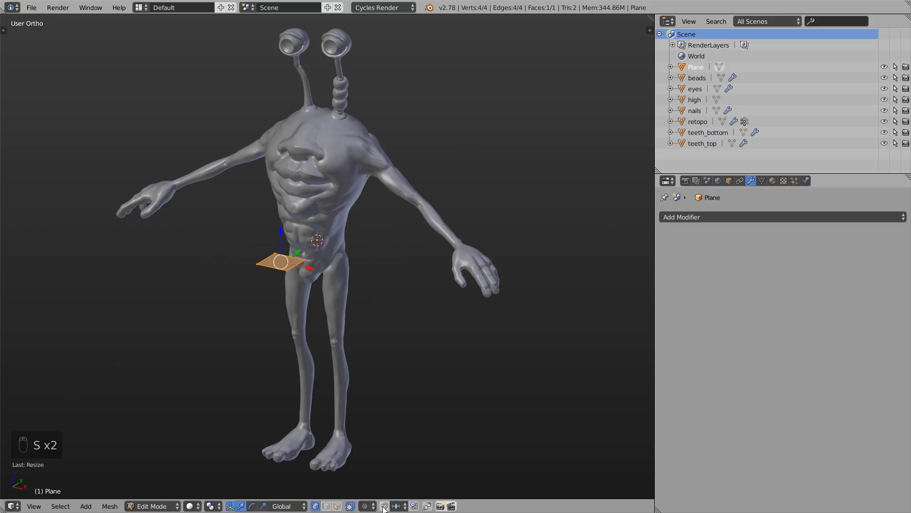
pyautogui.click(384, 506)
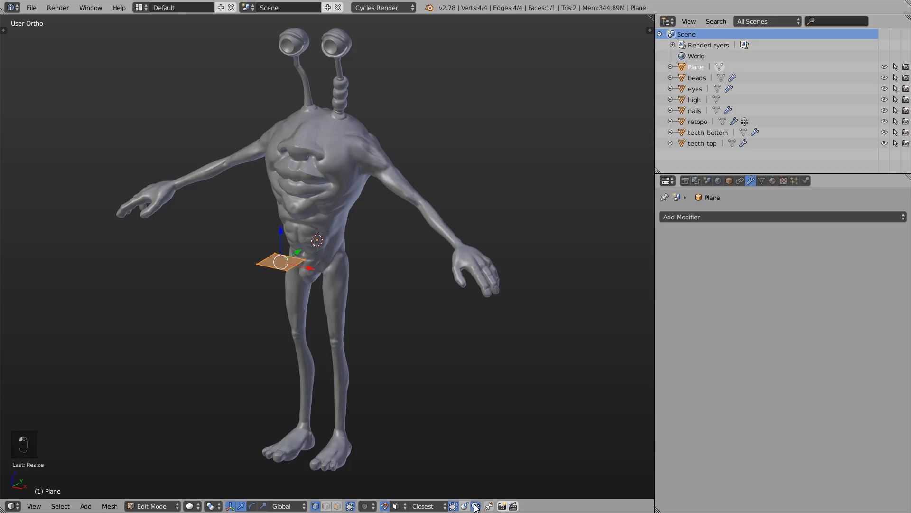
# - Rotate the plane 90° on X and move it so it snaps onto the belly surface
pyautogui.press('r')
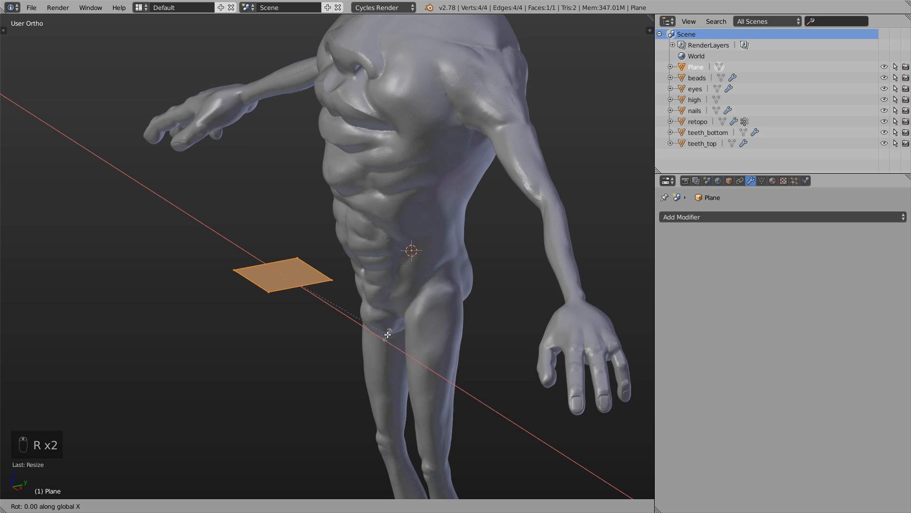
pyautogui.press('Tab')
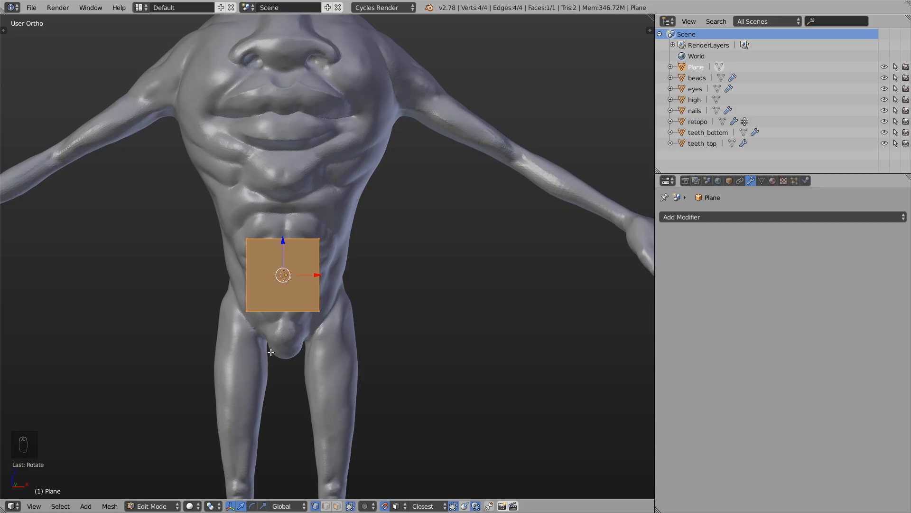
pyautogui.press('g')
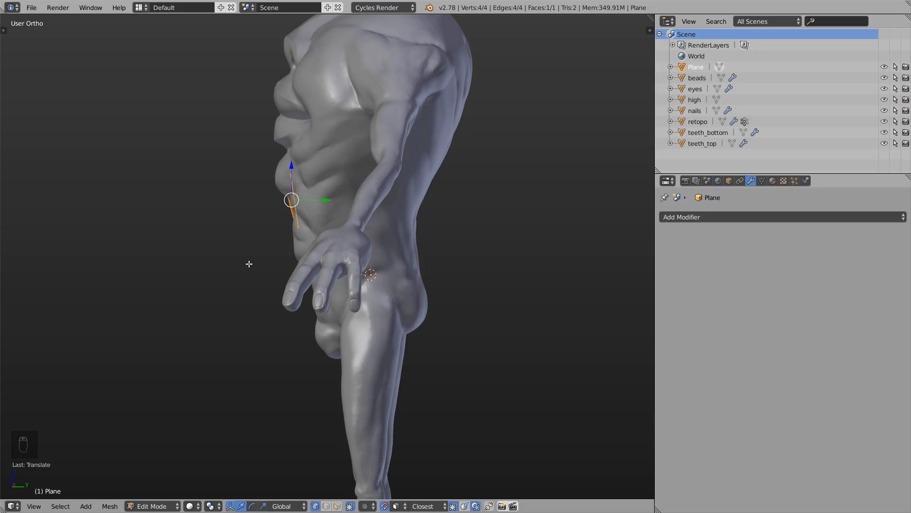
pyautogui.press('g')
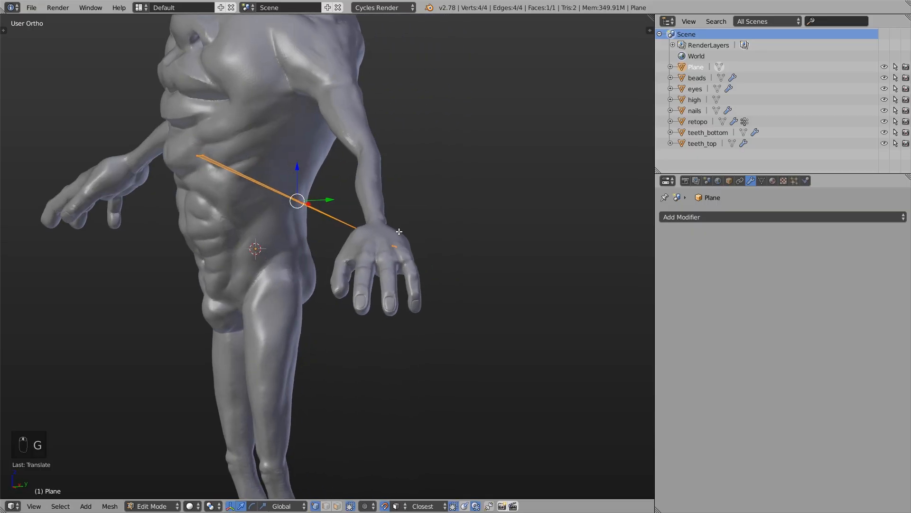
pyautogui.press('ctrl+z')
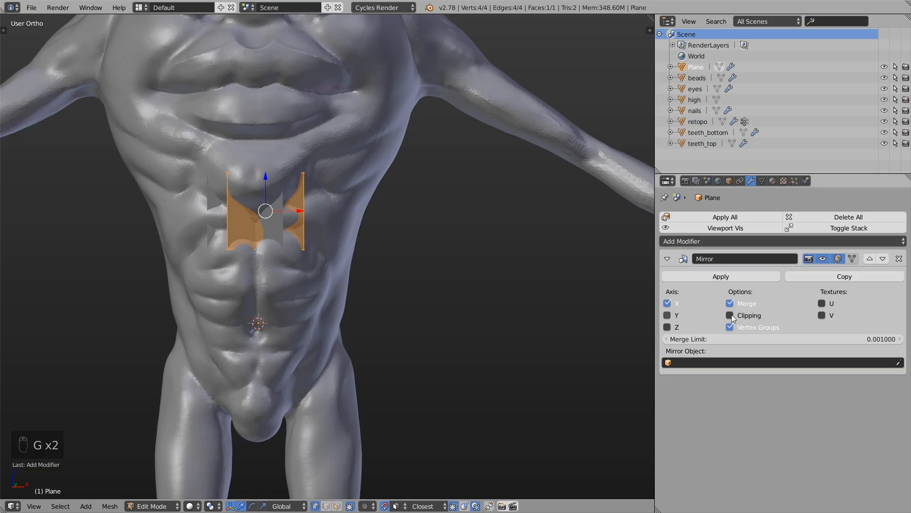
# - Enable Mirror clipping and give the Subdivision Surface 2 viewport levels in Simple mode
pyautogui.click(731, 315)
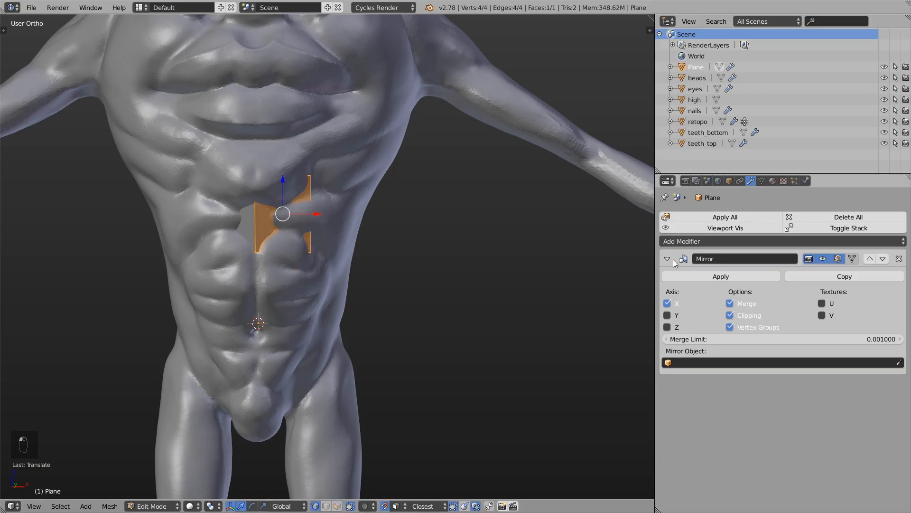
pyautogui.click(681, 240)
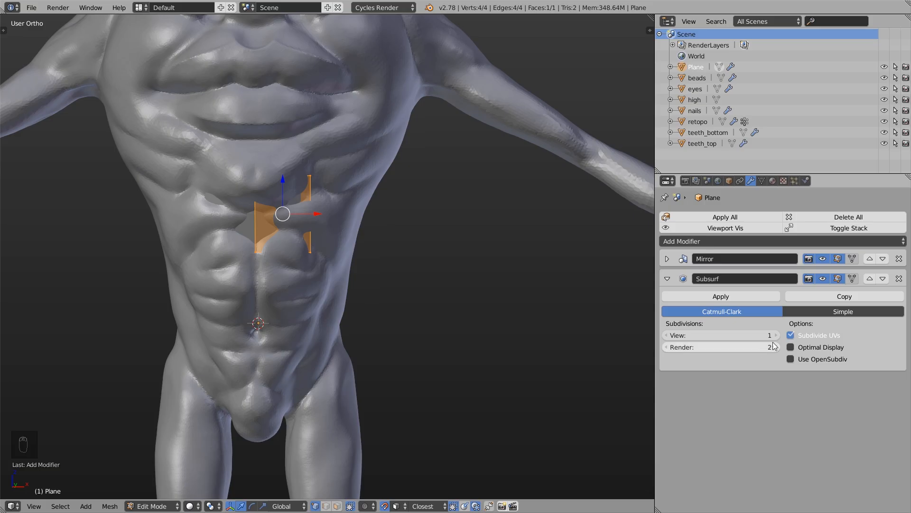
pyautogui.click(774, 335)
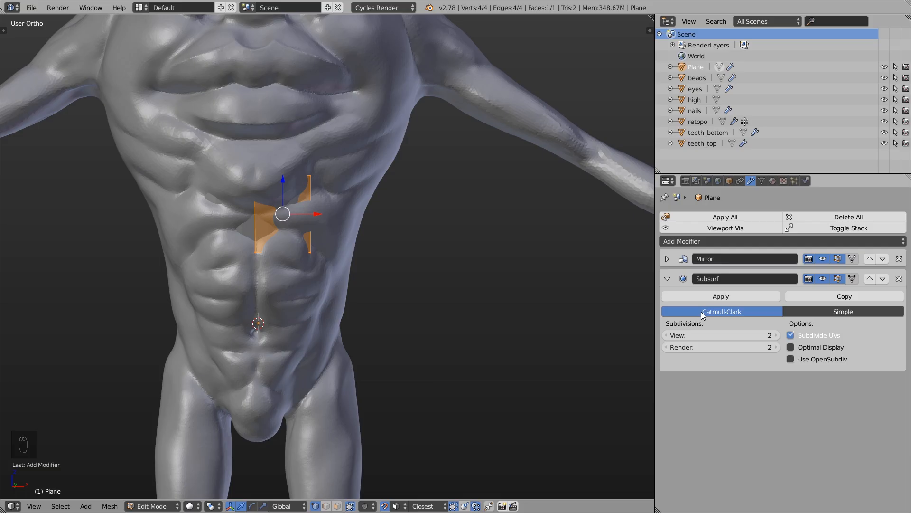
pyautogui.click(843, 311)
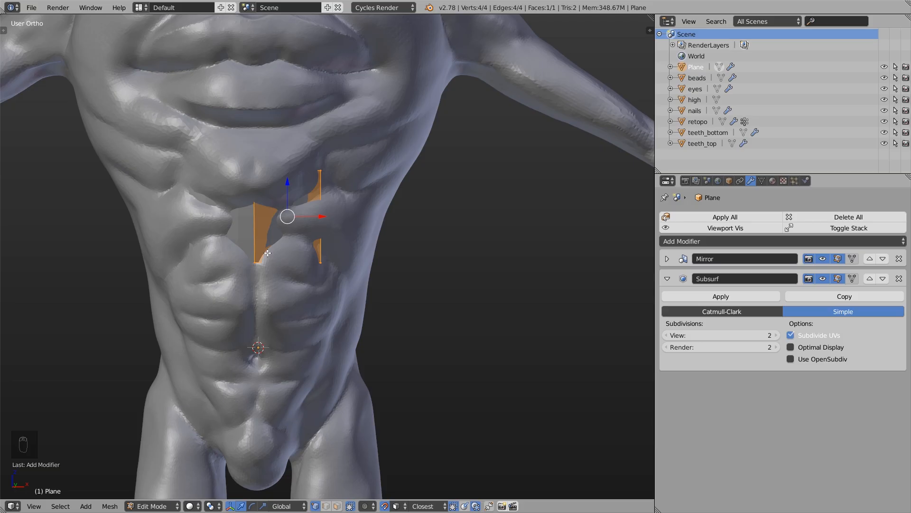
pyautogui.moveTo(388, 244)
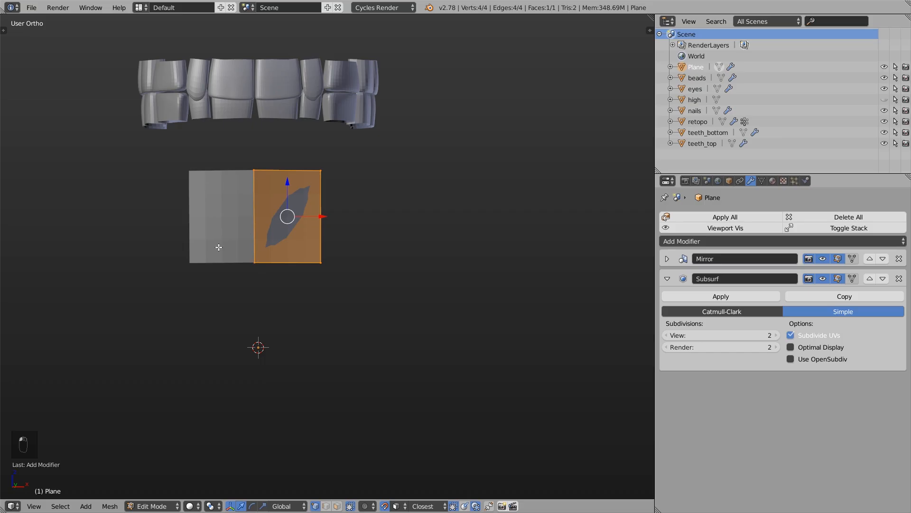
# - Give the Shrinkwrap a 0.002 offset and keep it above the sculpt surface
pyautogui.click(680, 240)
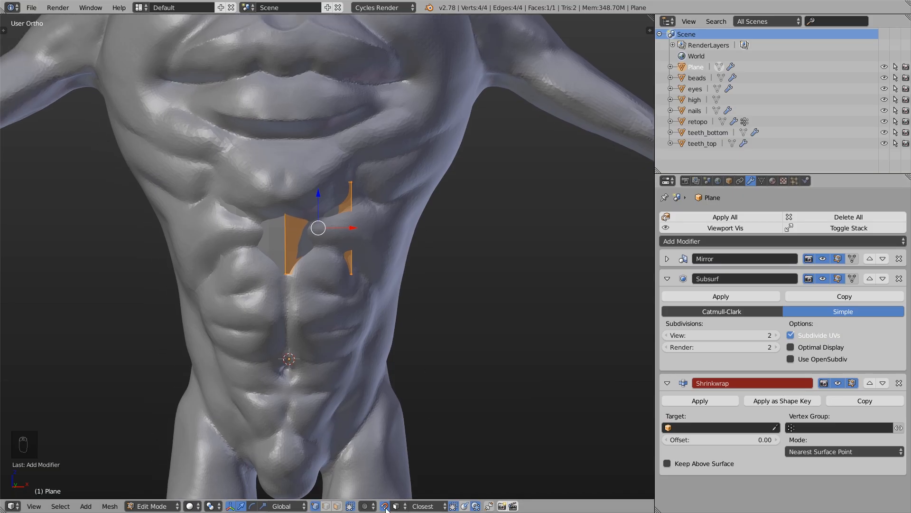
pyautogui.moveTo(487, 193)
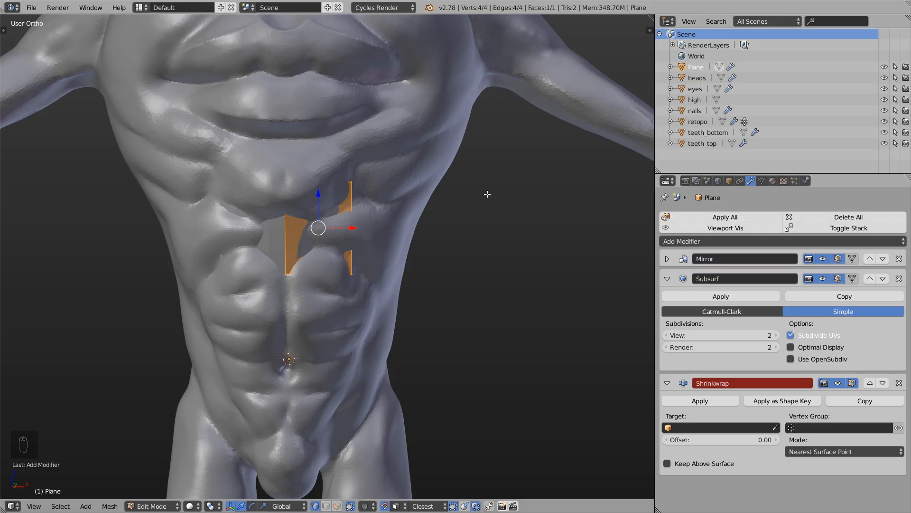
pyautogui.moveTo(437, 214)
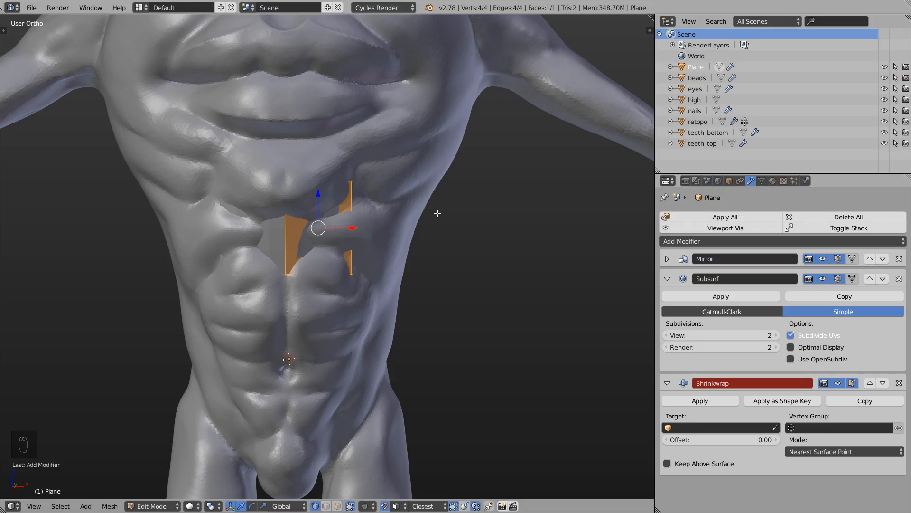
pyautogui.moveTo(433, 161)
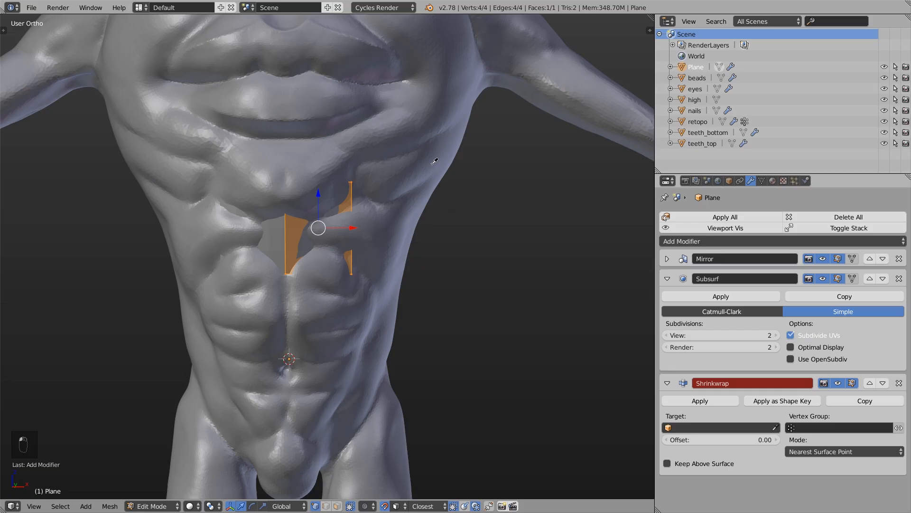
pyautogui.moveTo(416, 123)
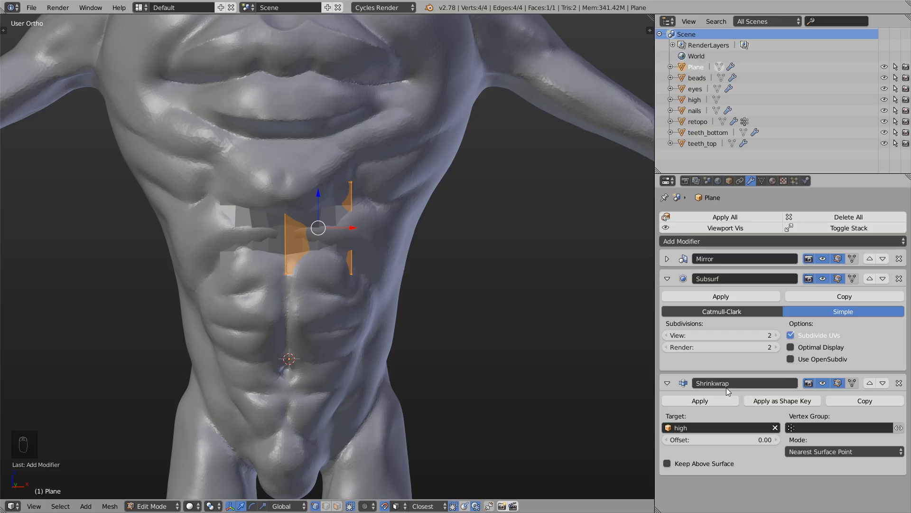
pyautogui.moveTo(685, 370)
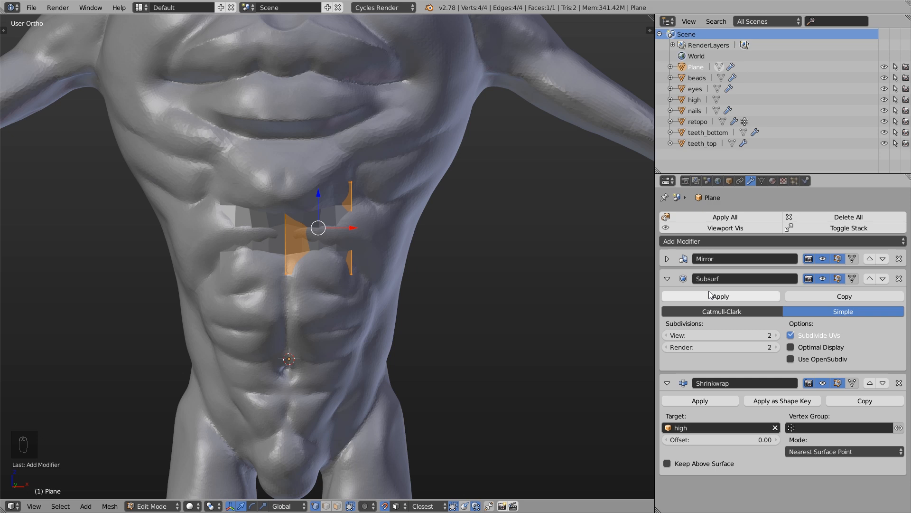
pyautogui.click(667, 278)
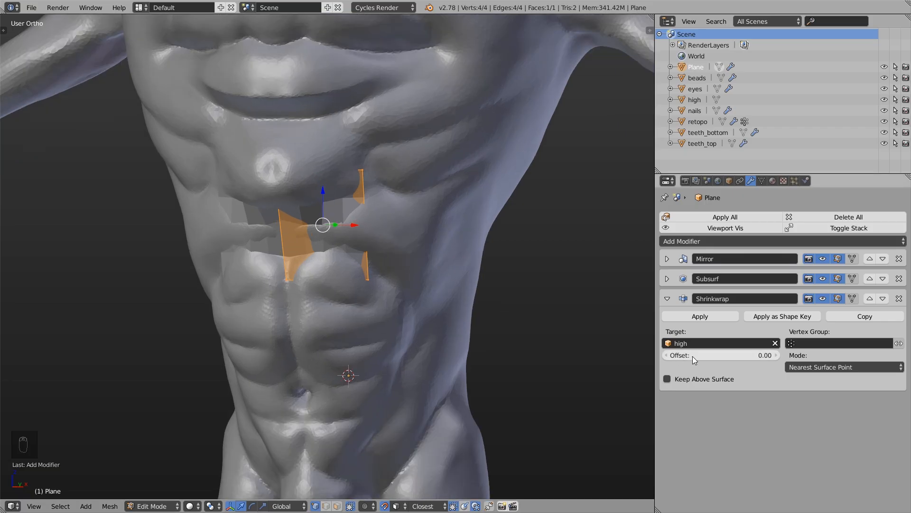
pyautogui.click(720, 354)
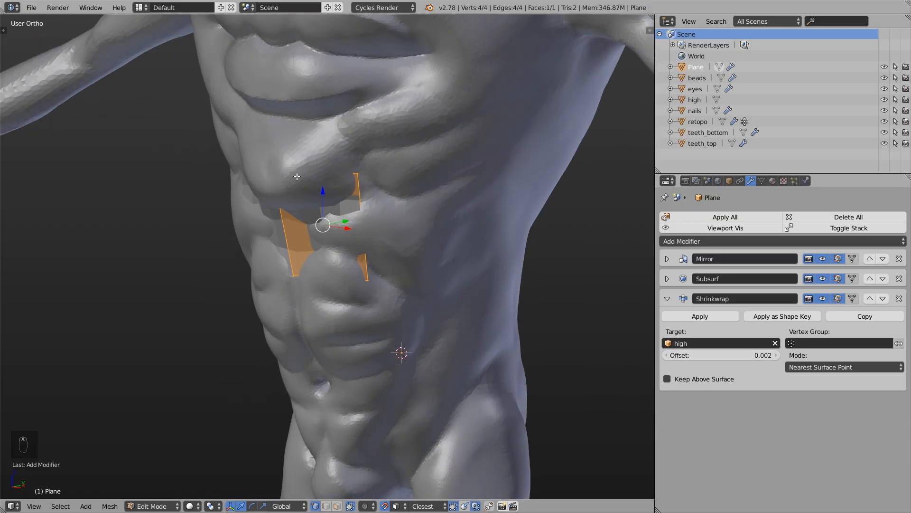
pyautogui.moveTo(305, 265)
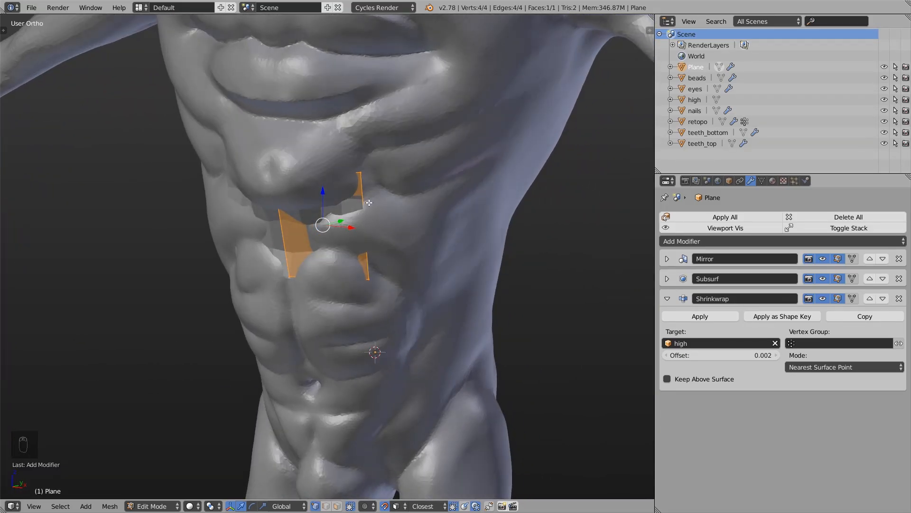
pyautogui.click(667, 378)
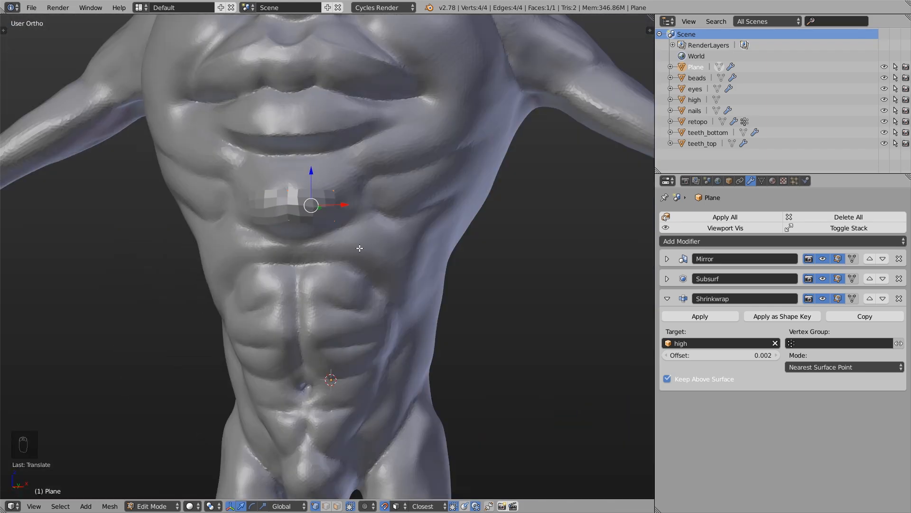
pyautogui.scroll(3)
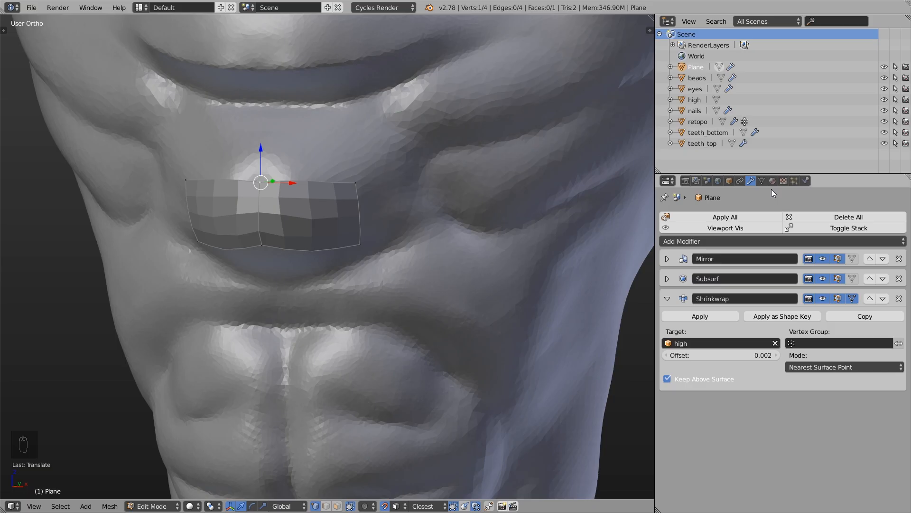
# - Give the 'retopo' material an orange viewport colour with black specular in solid shading
pyautogui.click(773, 181)
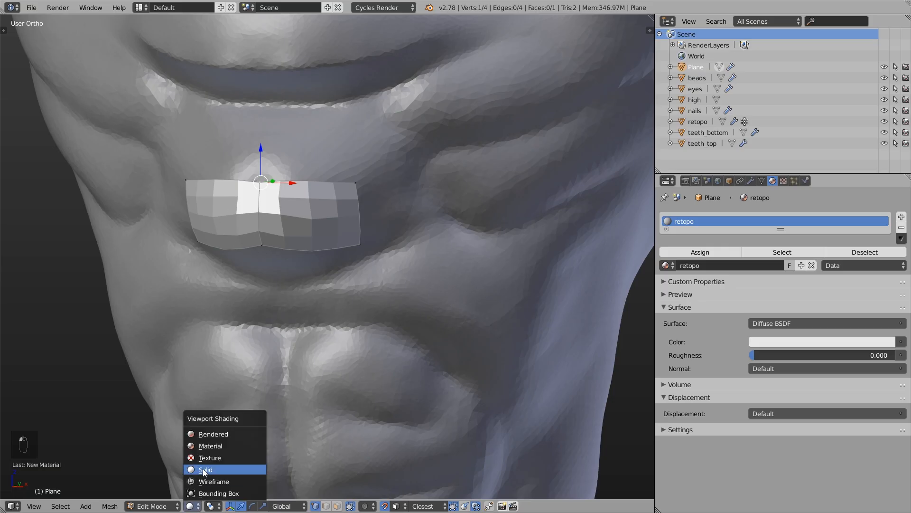
pyautogui.click(205, 469)
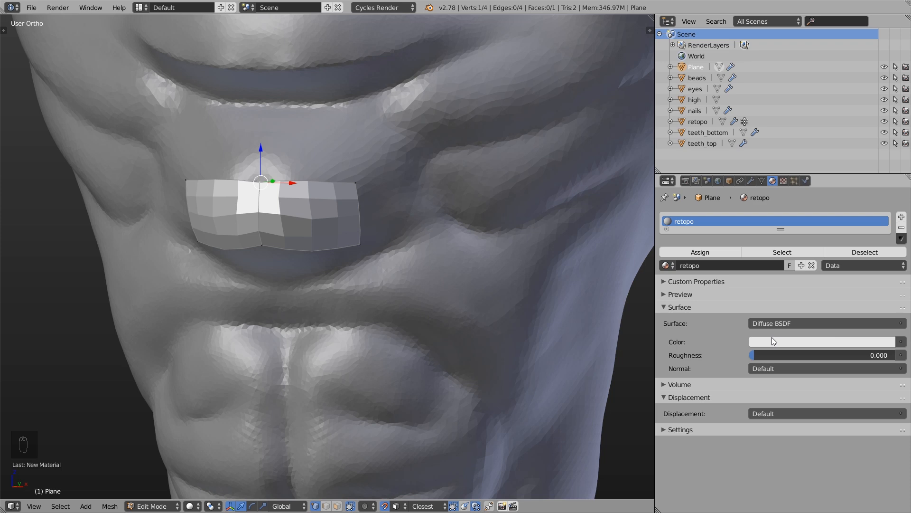
pyautogui.moveTo(780, 345)
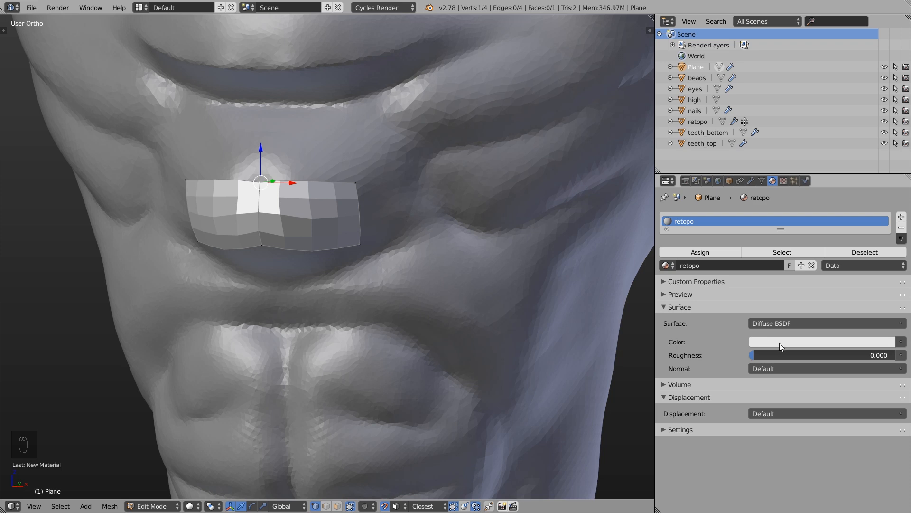
pyautogui.moveTo(711, 319)
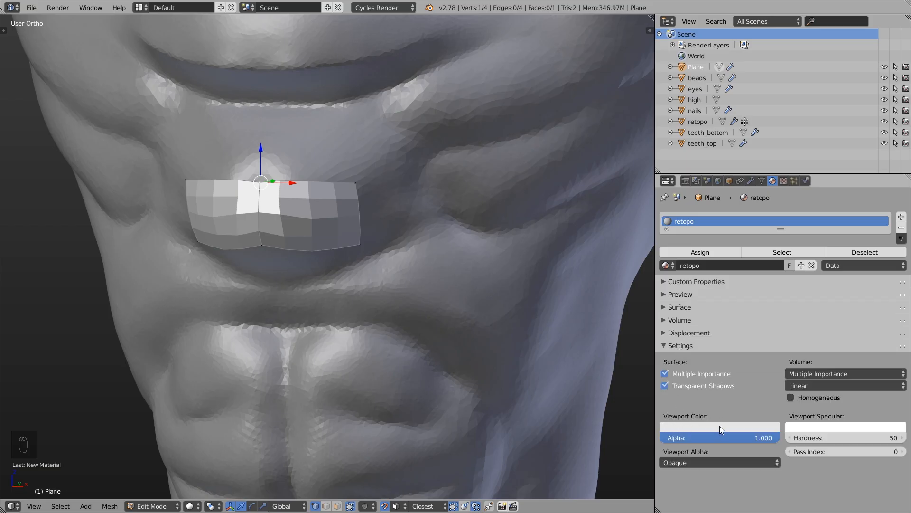
pyautogui.click(720, 427)
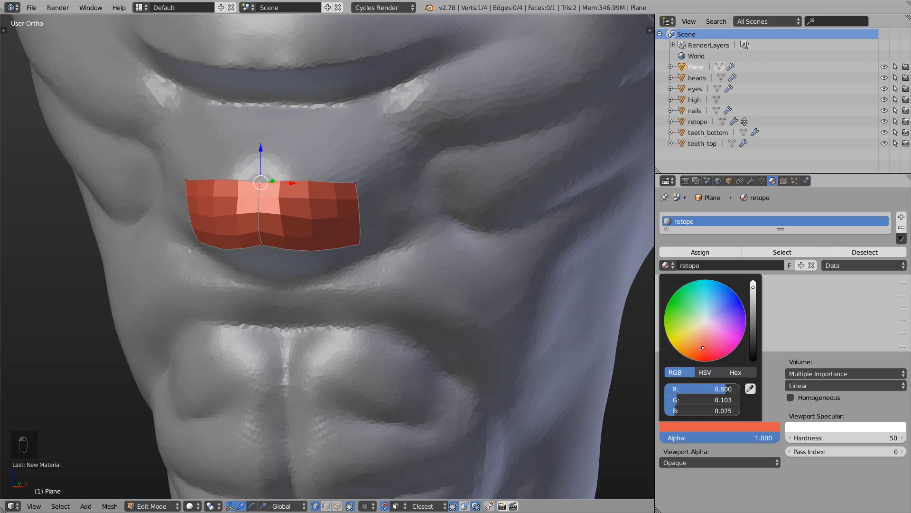
pyautogui.moveTo(703, 347); pyautogui.dragTo(700, 344)
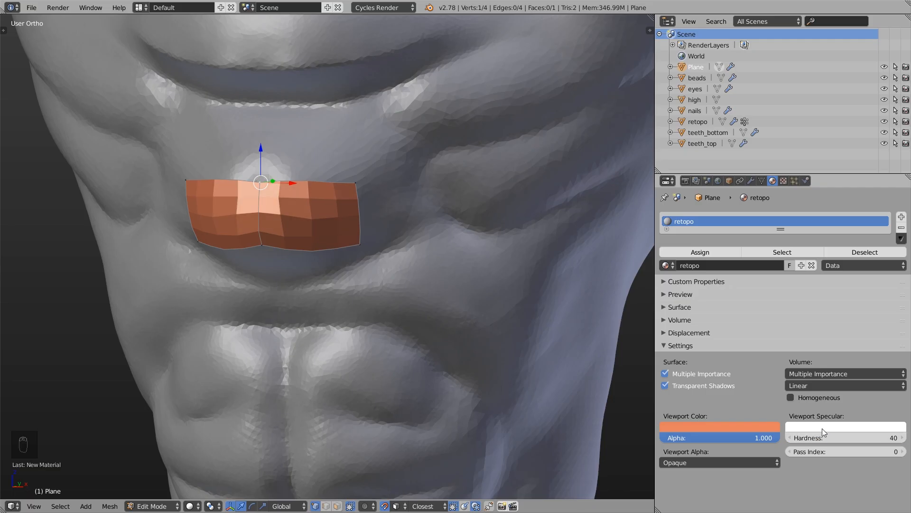
pyautogui.click(845, 427)
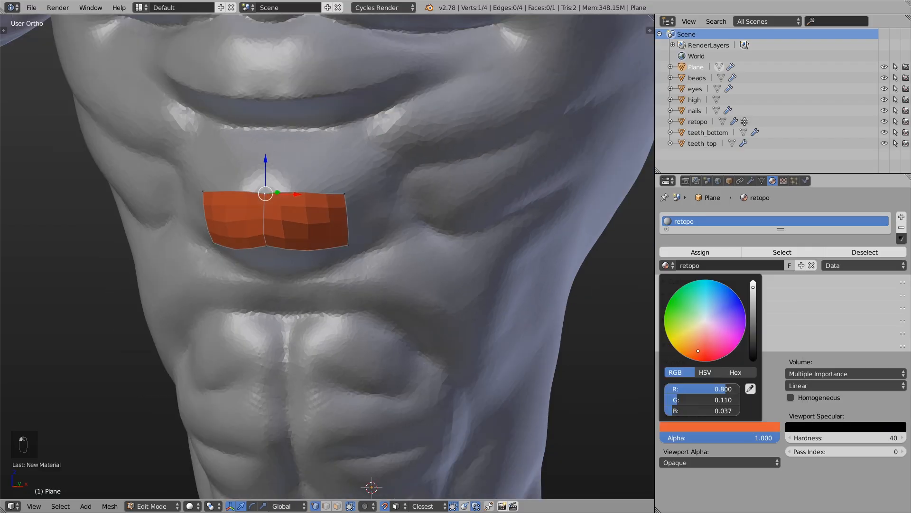
pyautogui.click(704, 355)
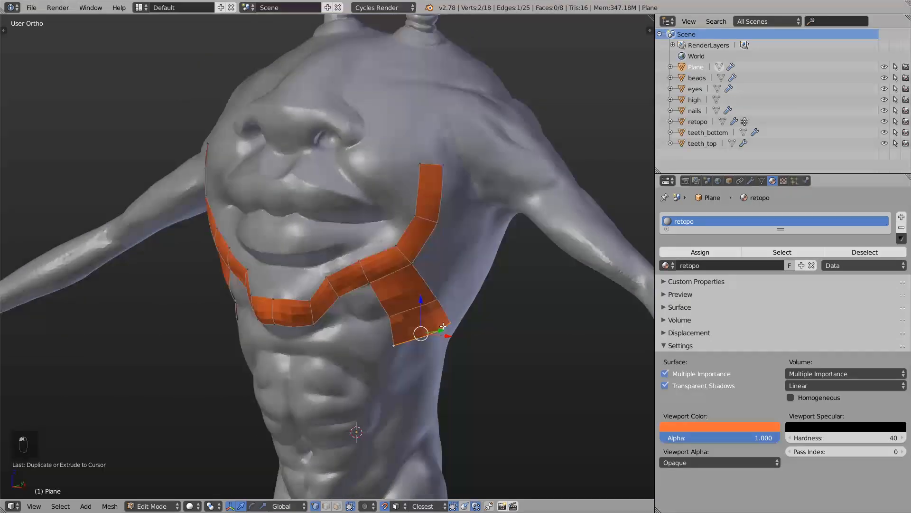
# - Scale the strip's end edge and extrude it onward around the back
pyautogui.press('s')
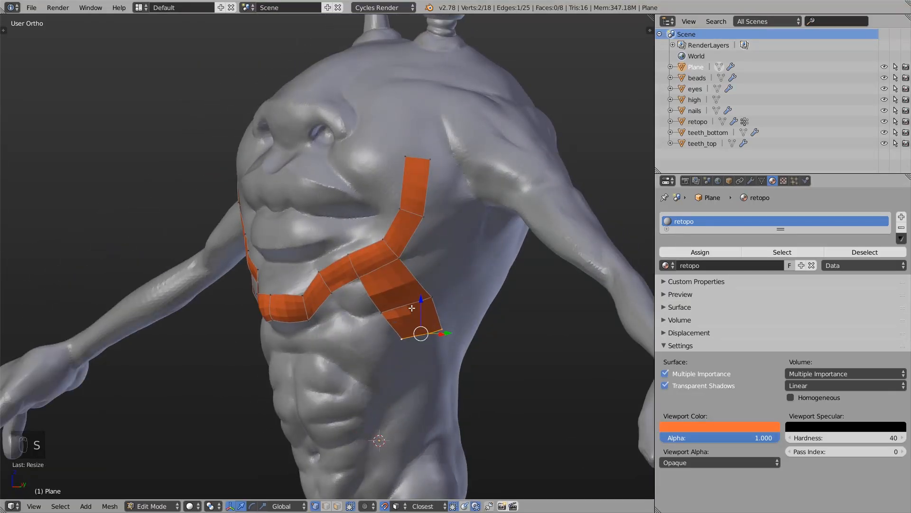
pyautogui.moveTo(420, 334); pyautogui.dragTo(400, 307)
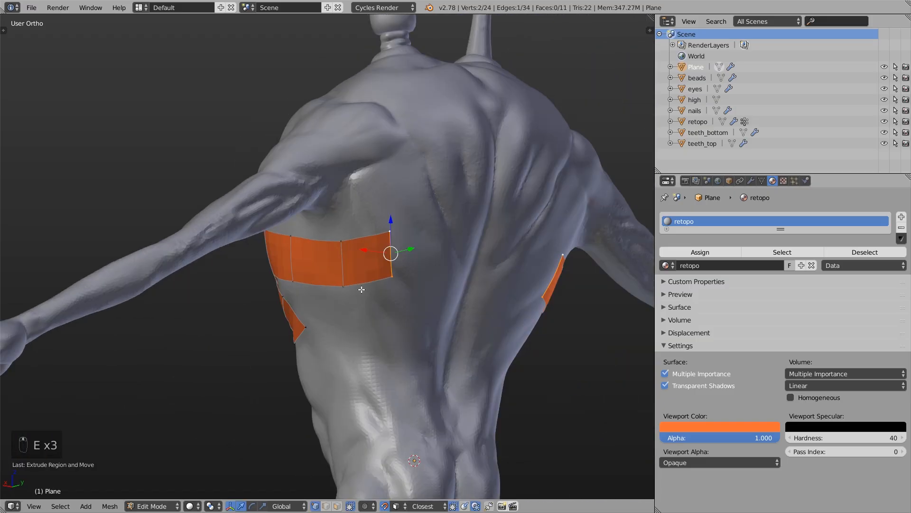
pyautogui.press('E')
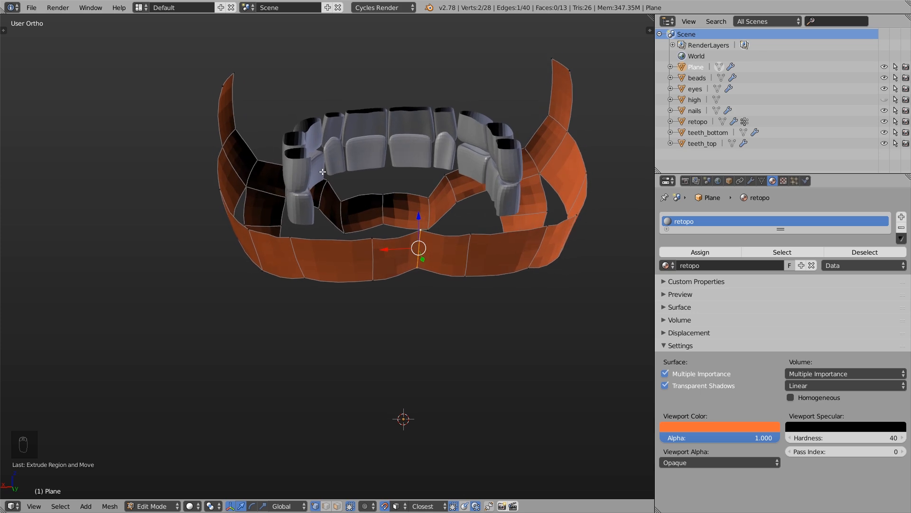
pyautogui.moveTo(879, 106)
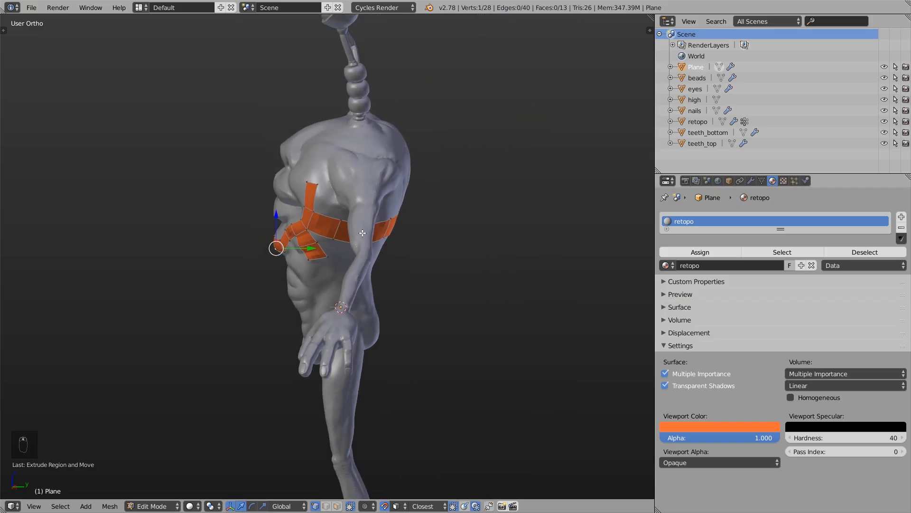
# - From the back view, reposition the band's vertices to follow the upper back
pyautogui.press('alt+b')
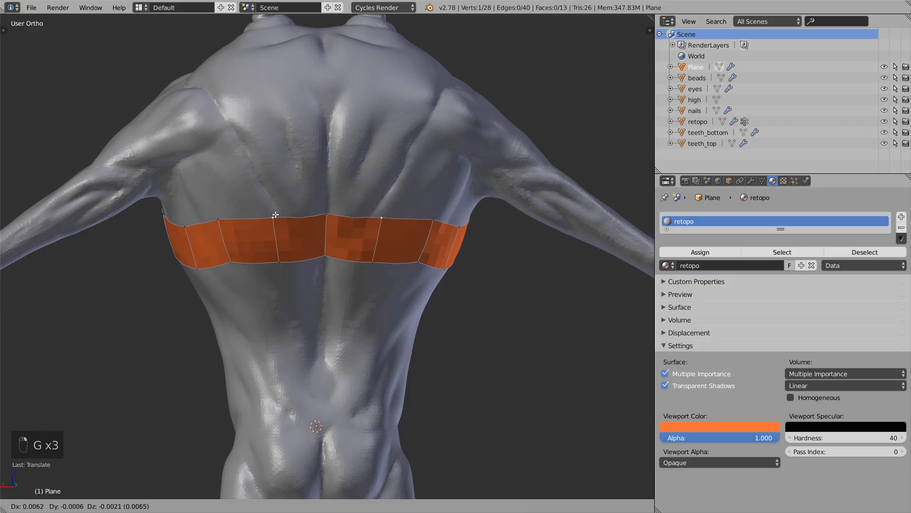
pyautogui.press('E')
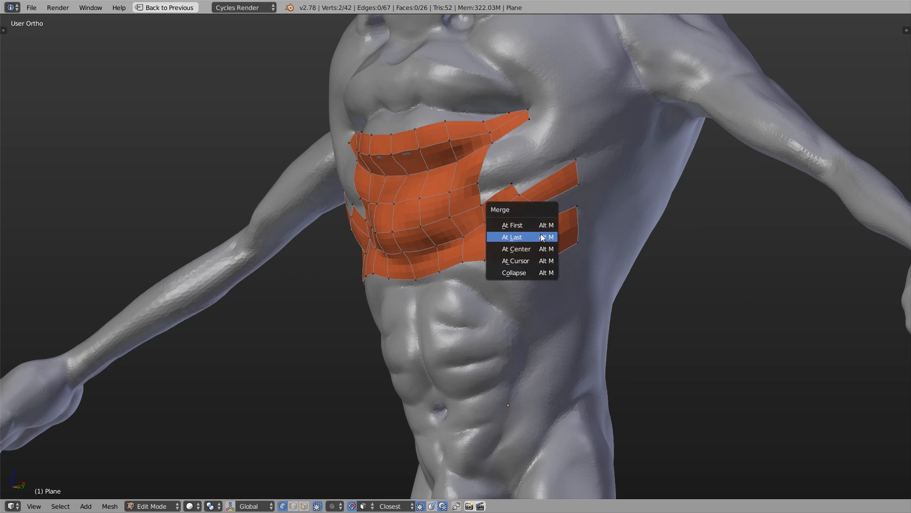
# - Merge two chest vertices at the last selected one
pyautogui.click(512, 236)
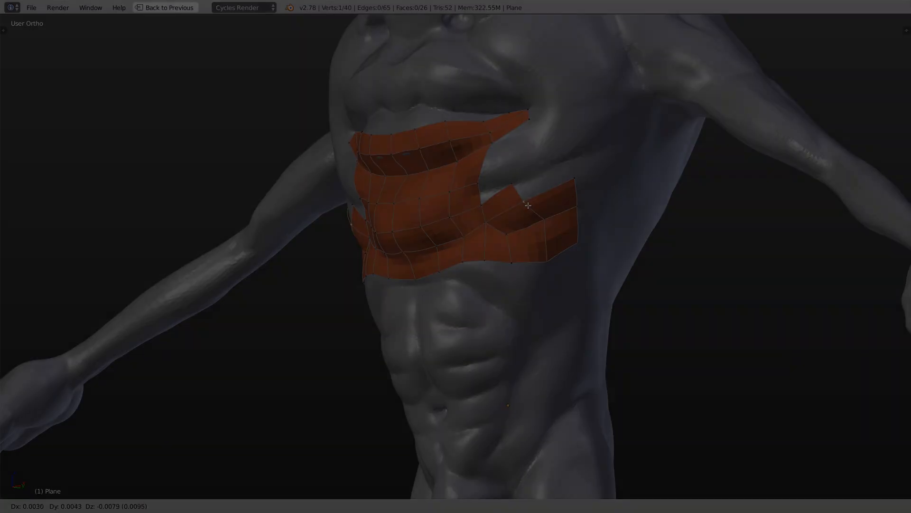